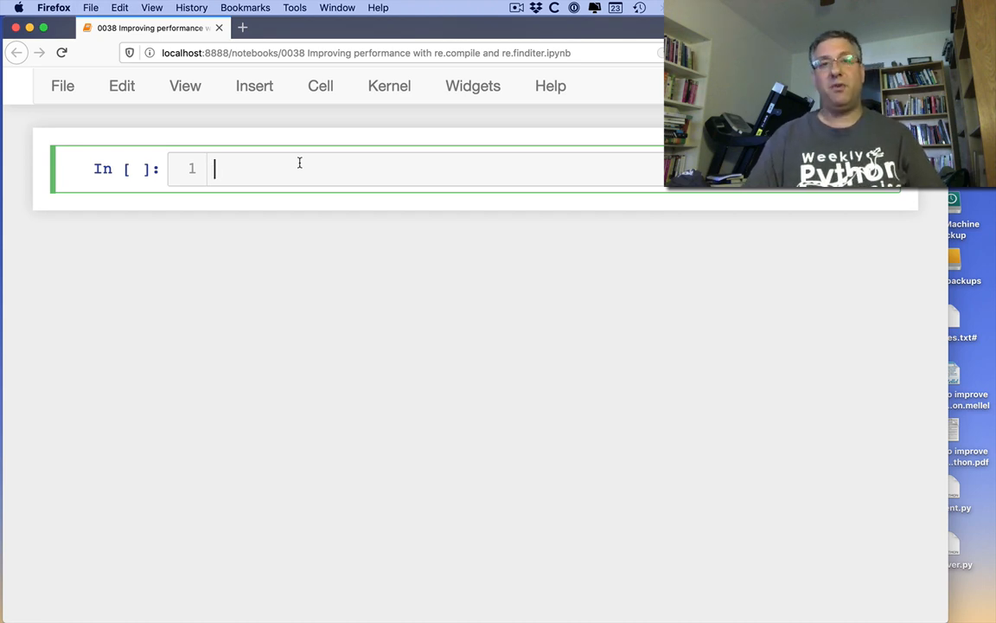
- Write import re and a loop over lines of 'words' with an if re.search() check
text(im)
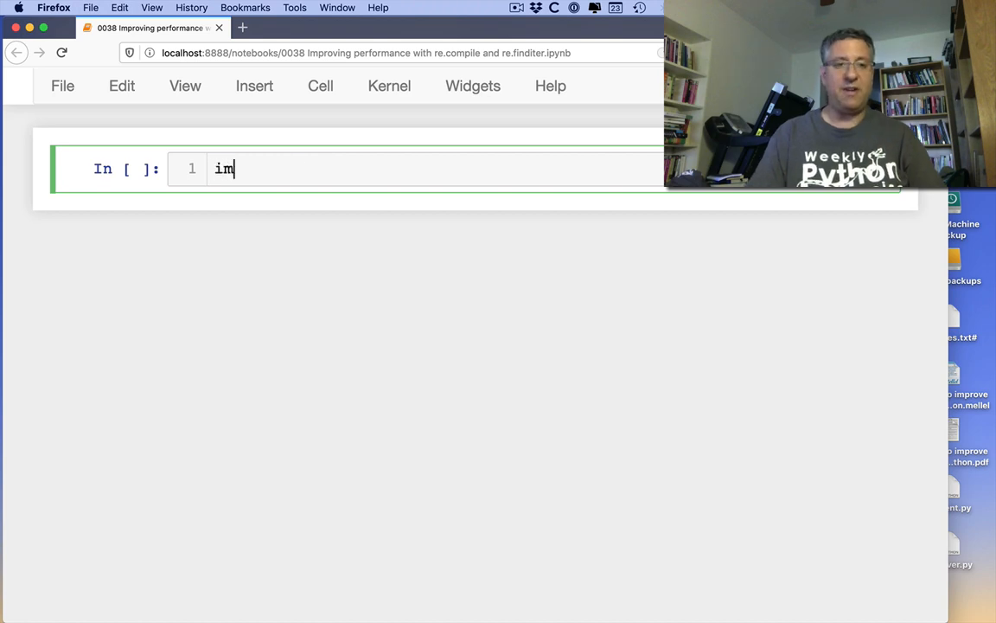
text(port re)
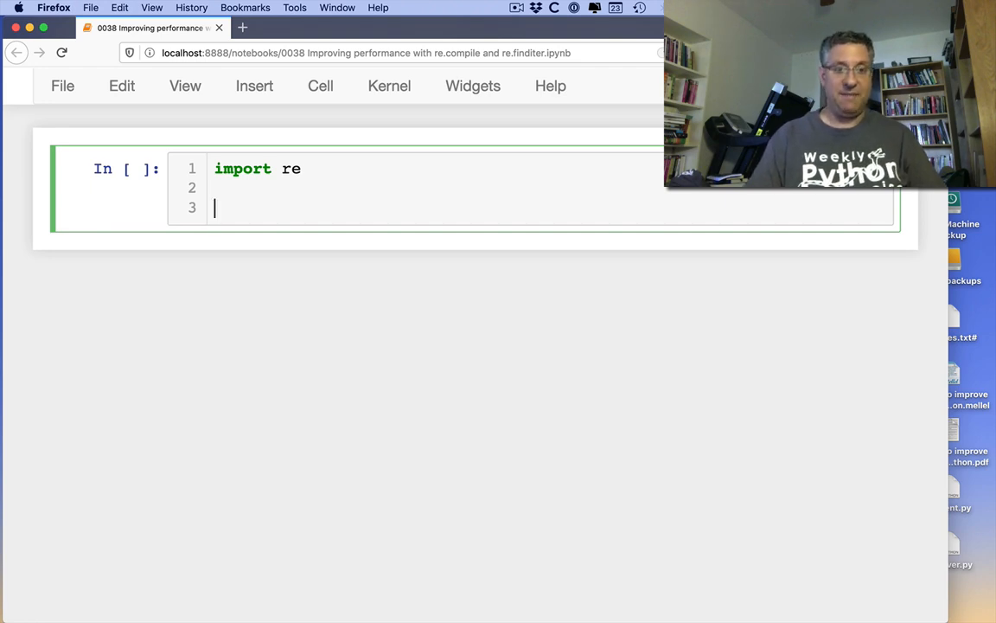
text(for one_line in open(')
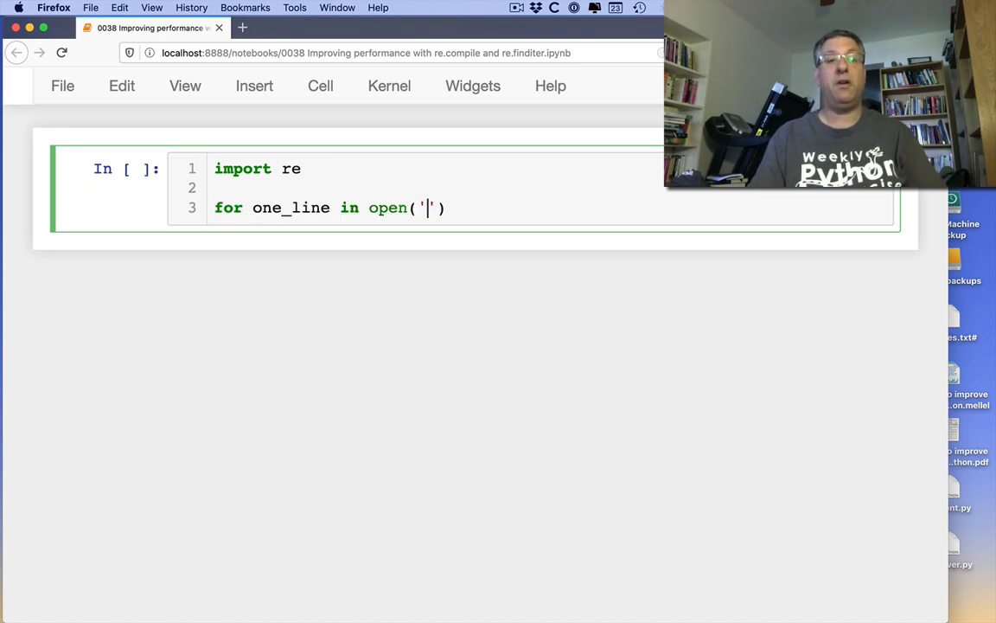
text(words'):)
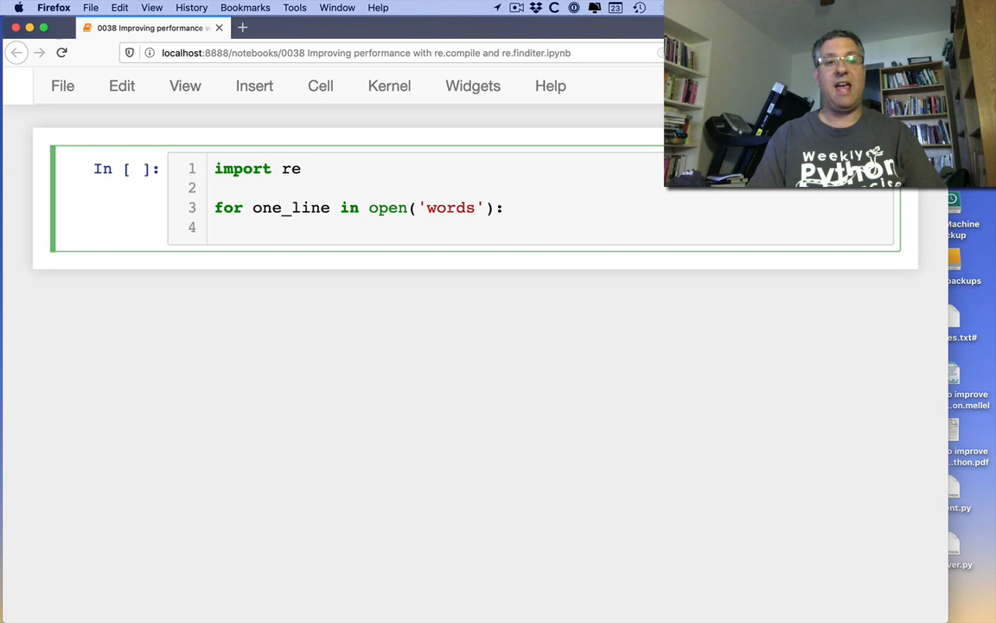
text(re)
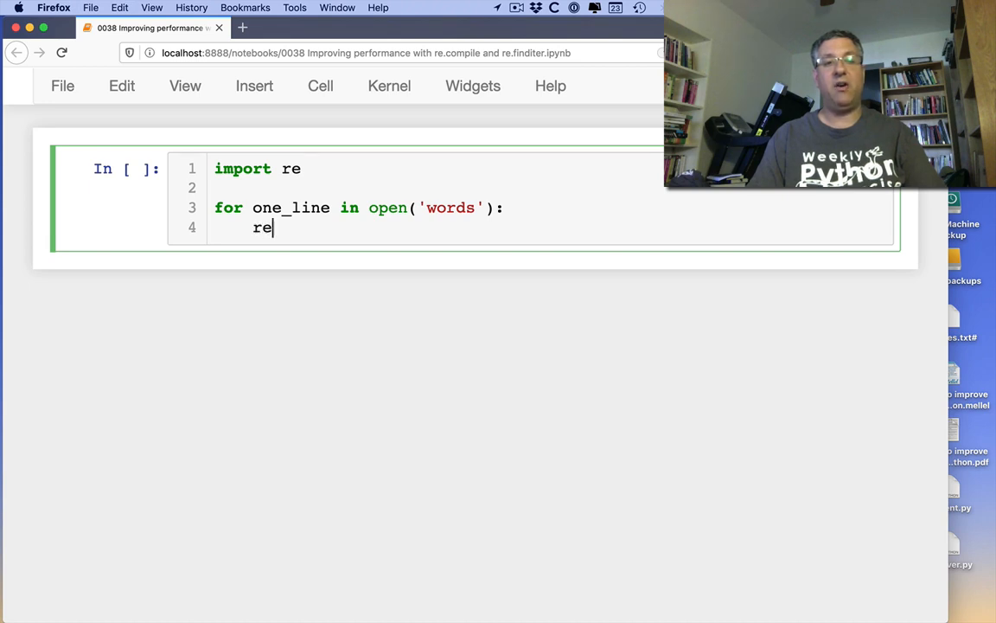
text(if)
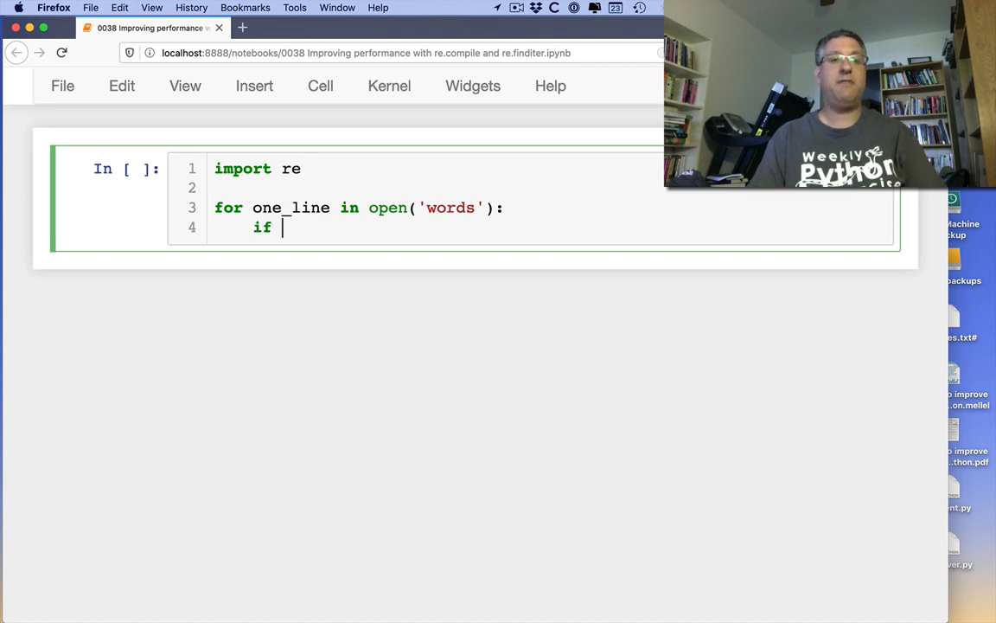
text(m =)
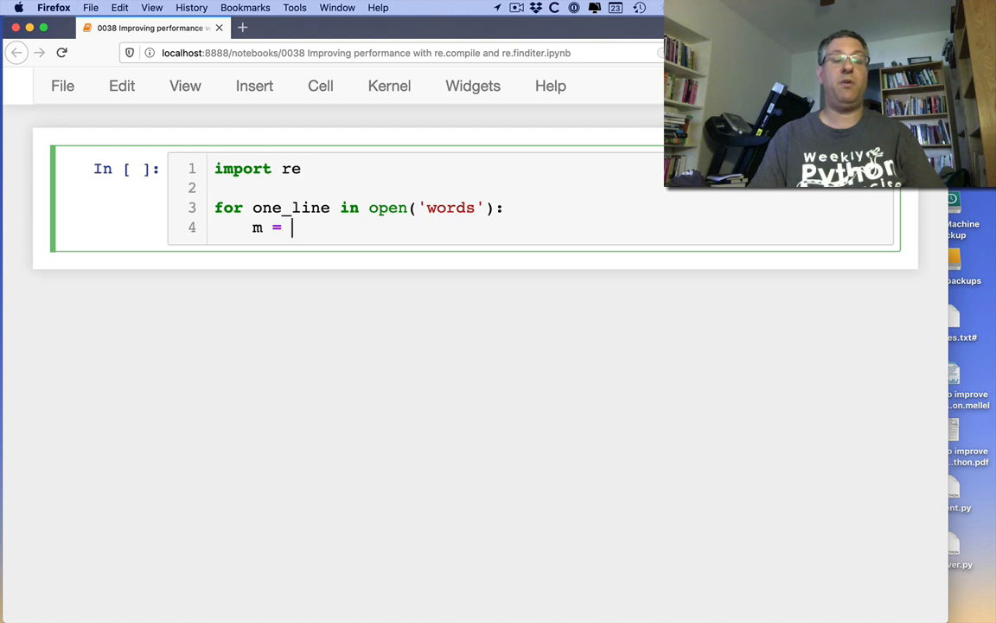
text(re.search())
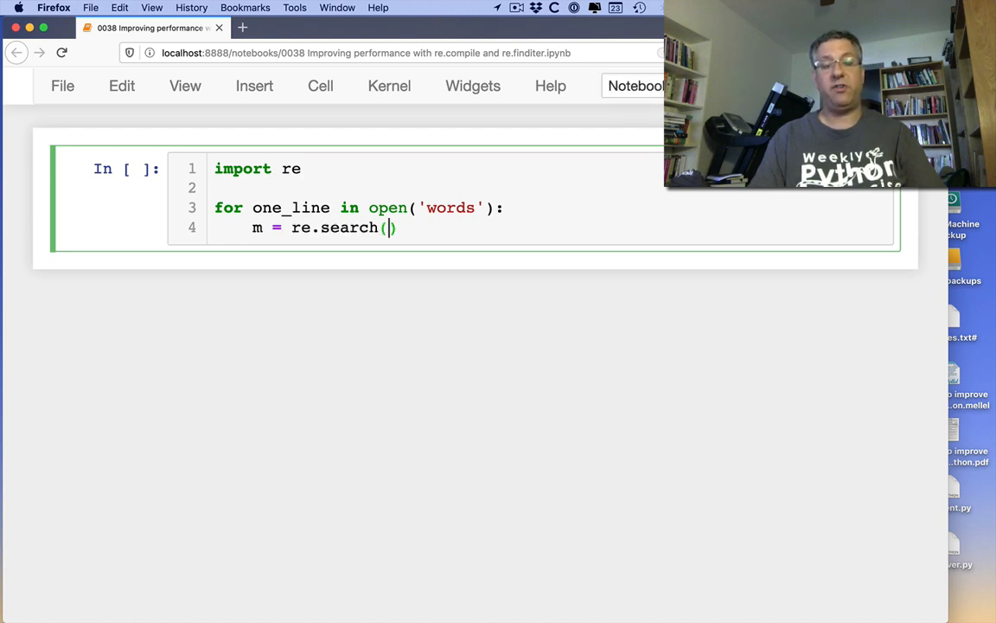
- Search each line for 'a.*e.*p.*m', print matching lines, and run the cell
text('')
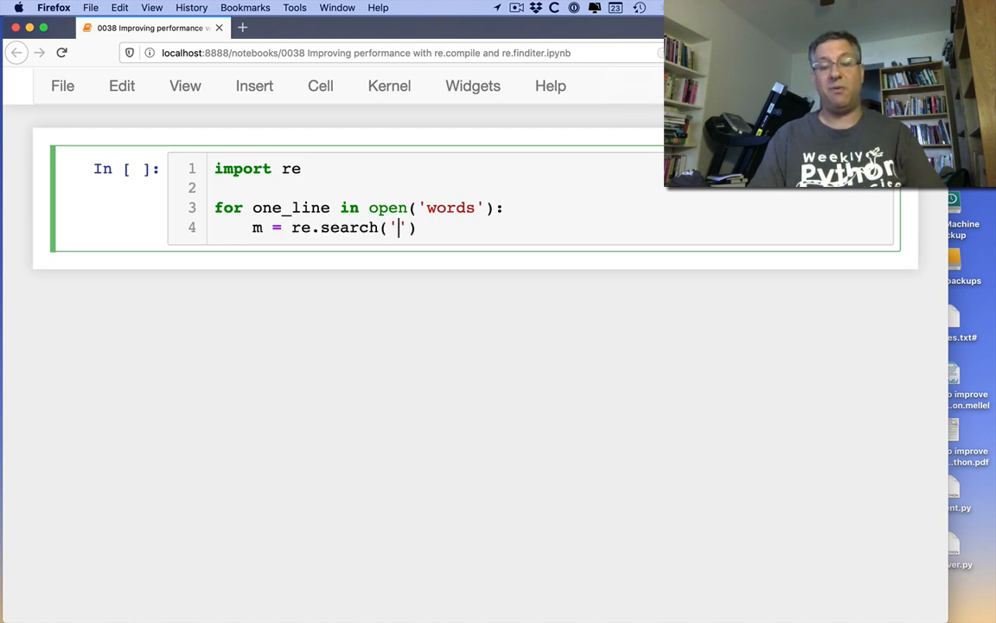
text(a.*)
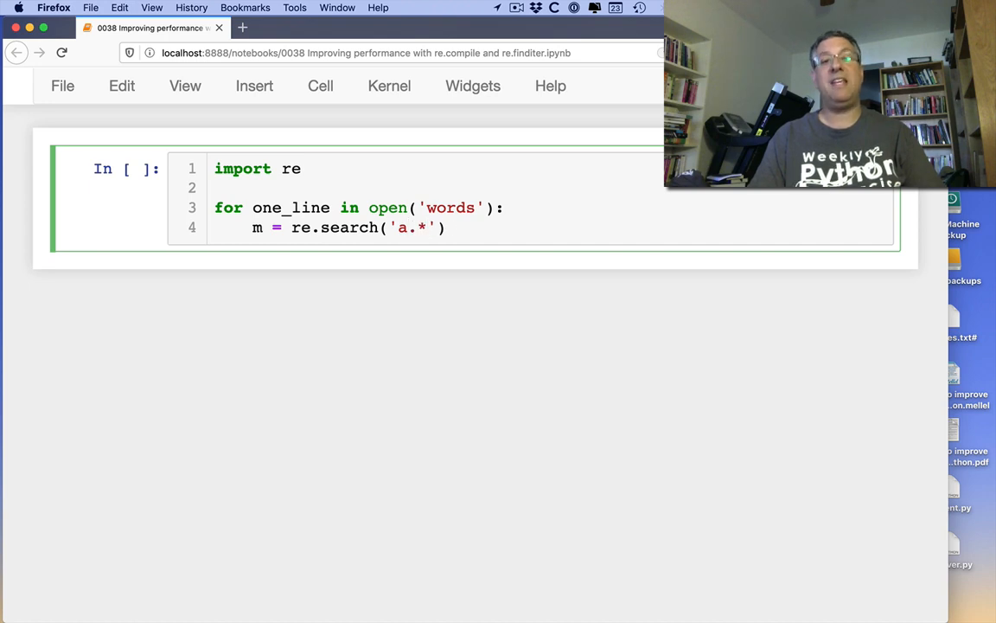
text(e.*p)
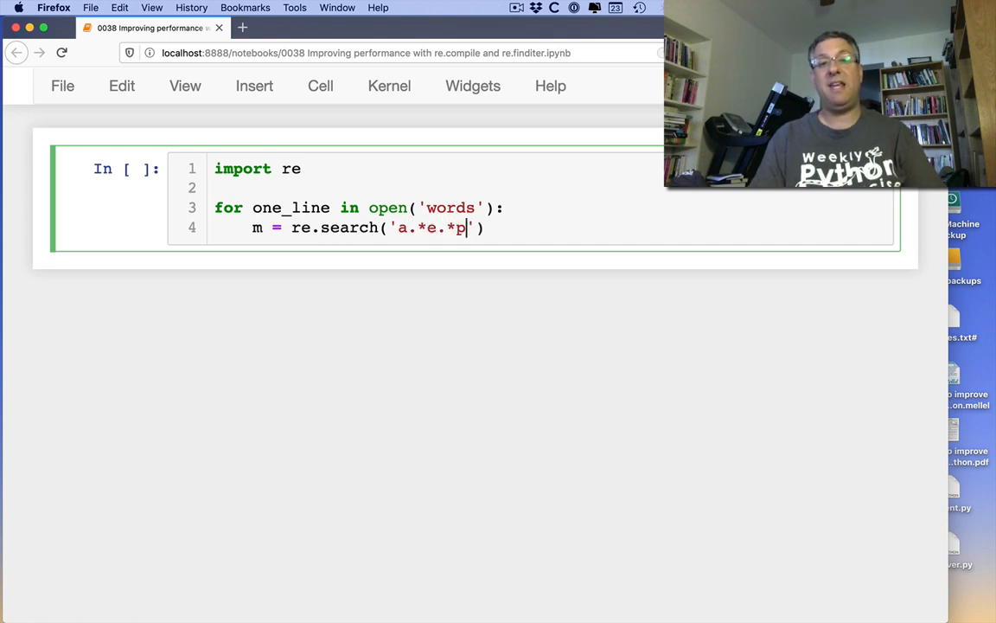
text(.*m)
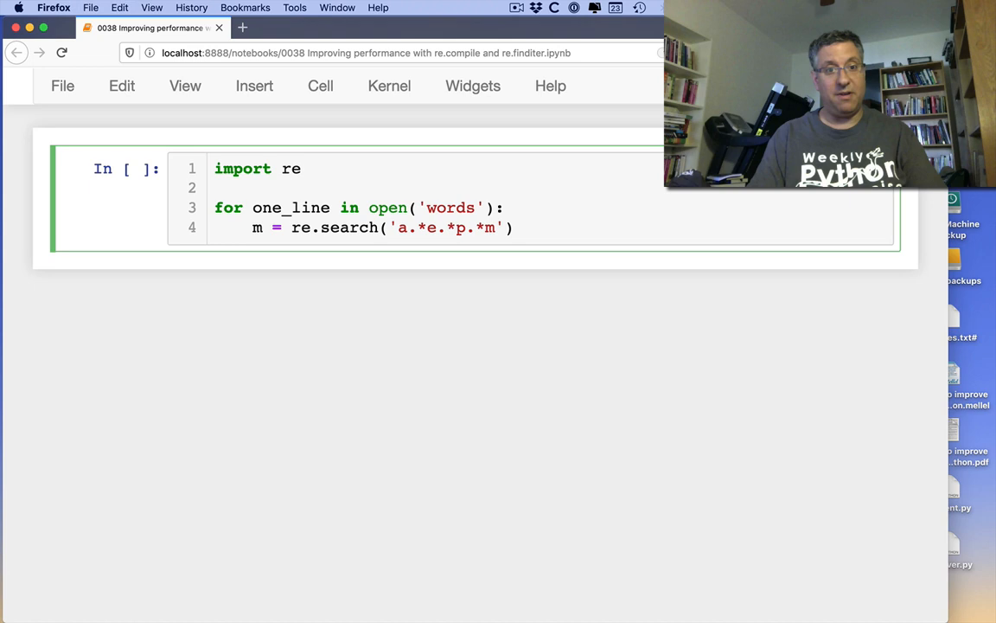
text(, one)
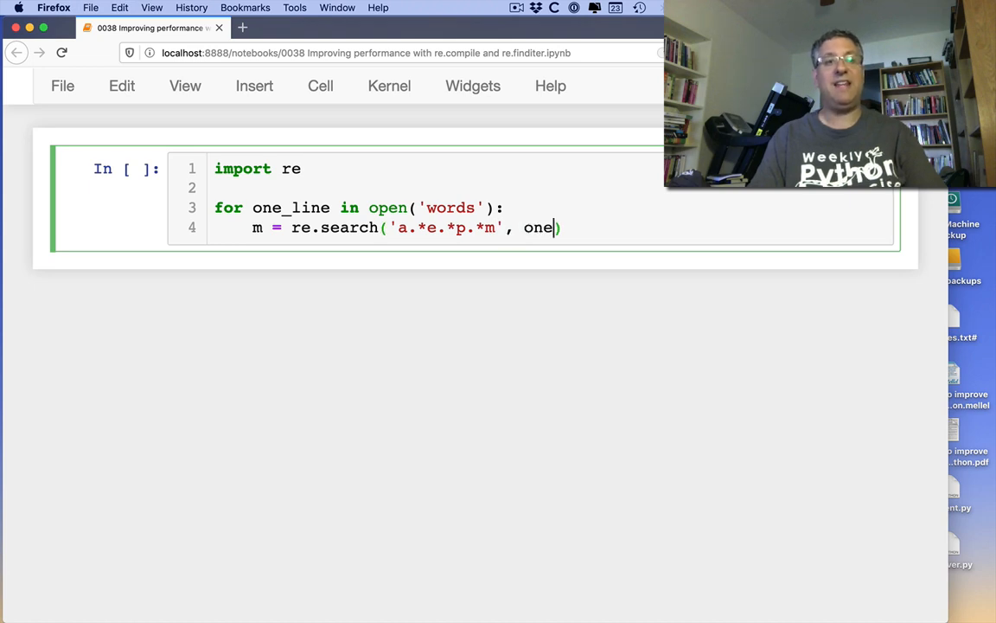
text(_line))
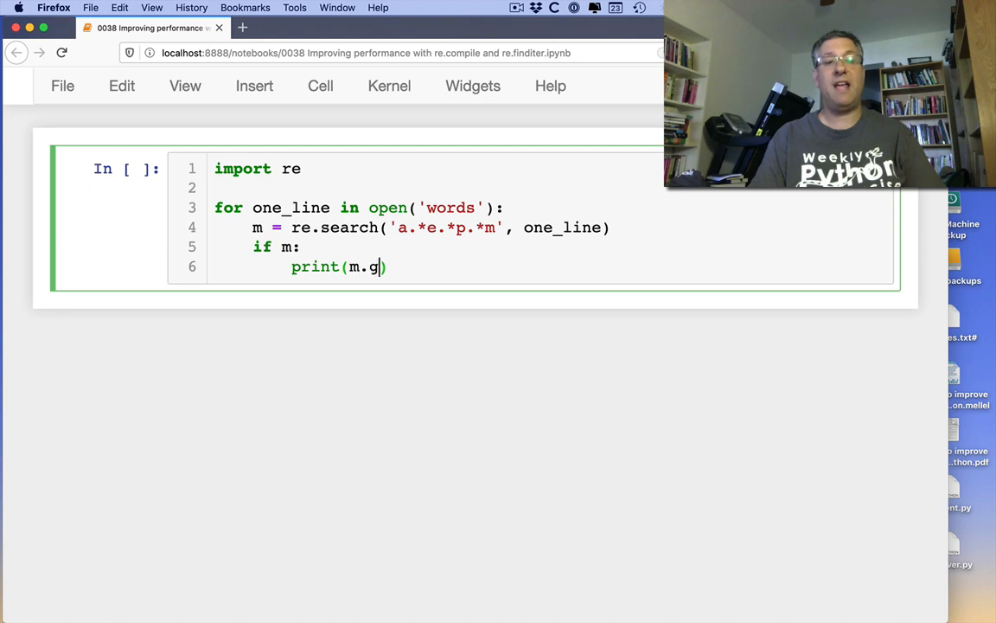
key(Backspace)
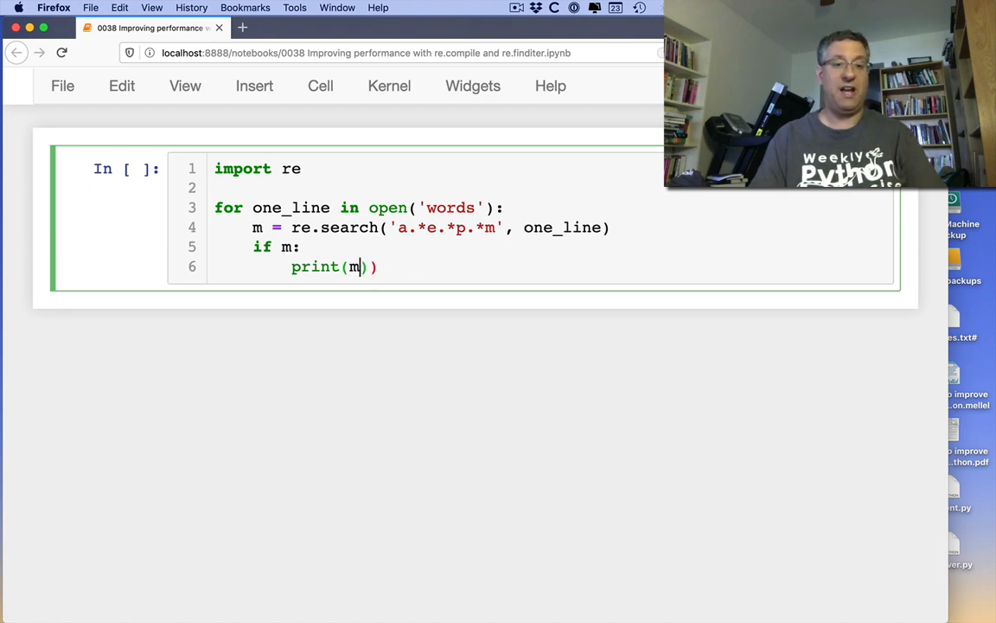
text(one_line)
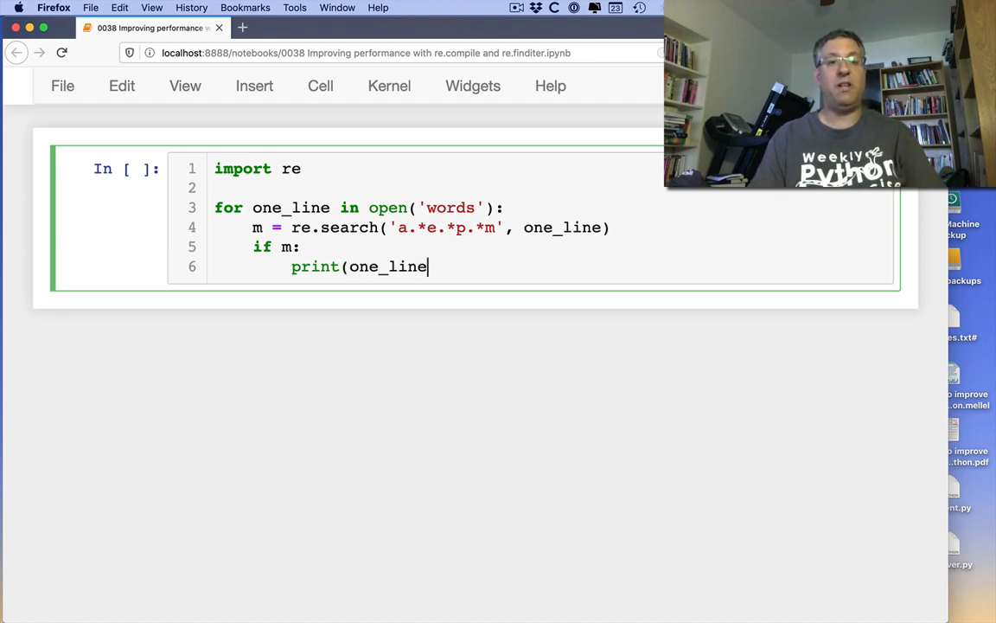
key(shift+Return)
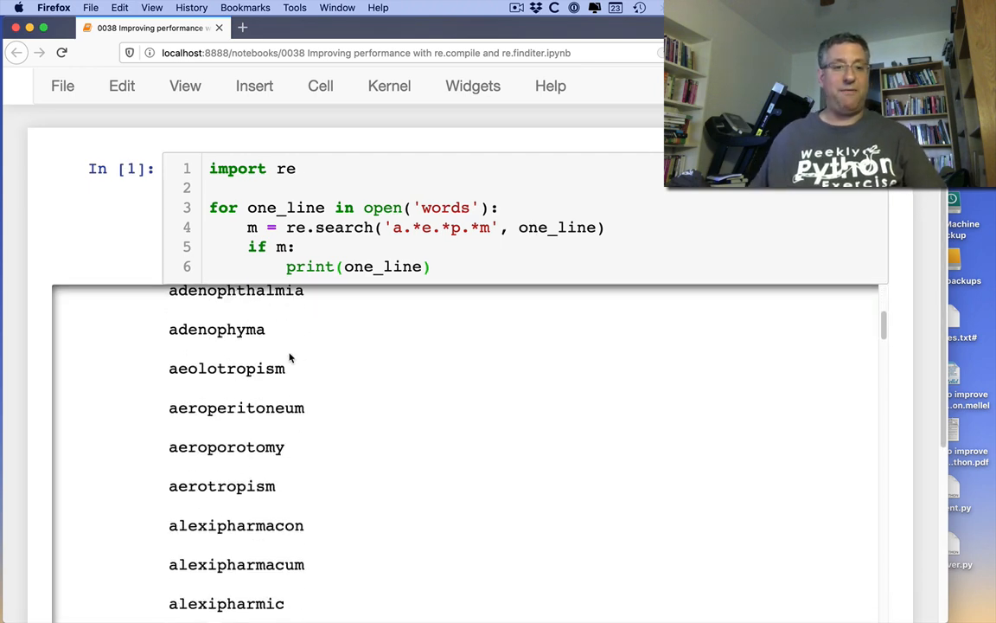
scroll(down, 3)
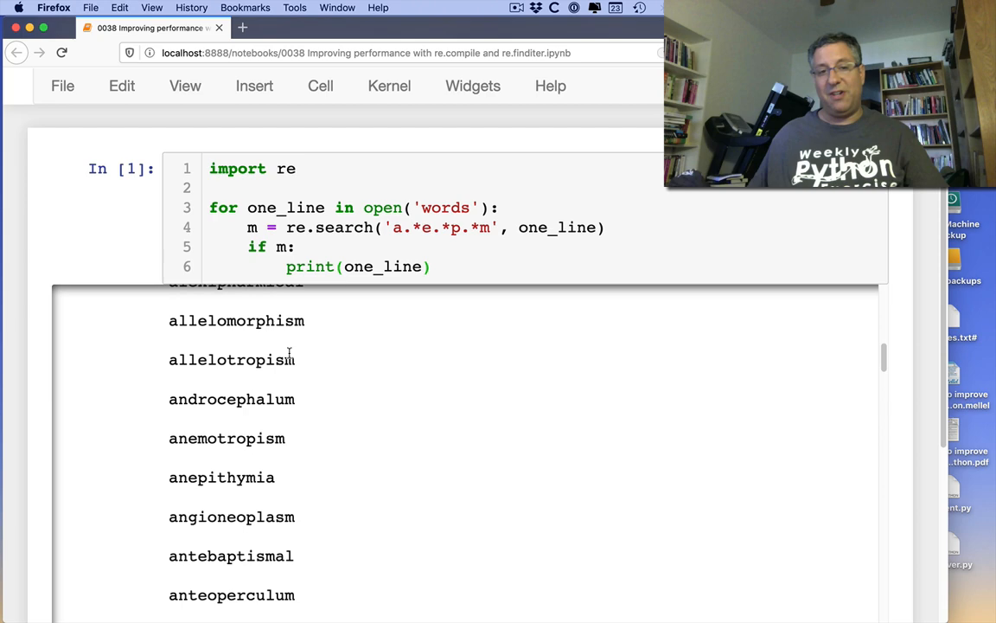
scroll(down, 3)
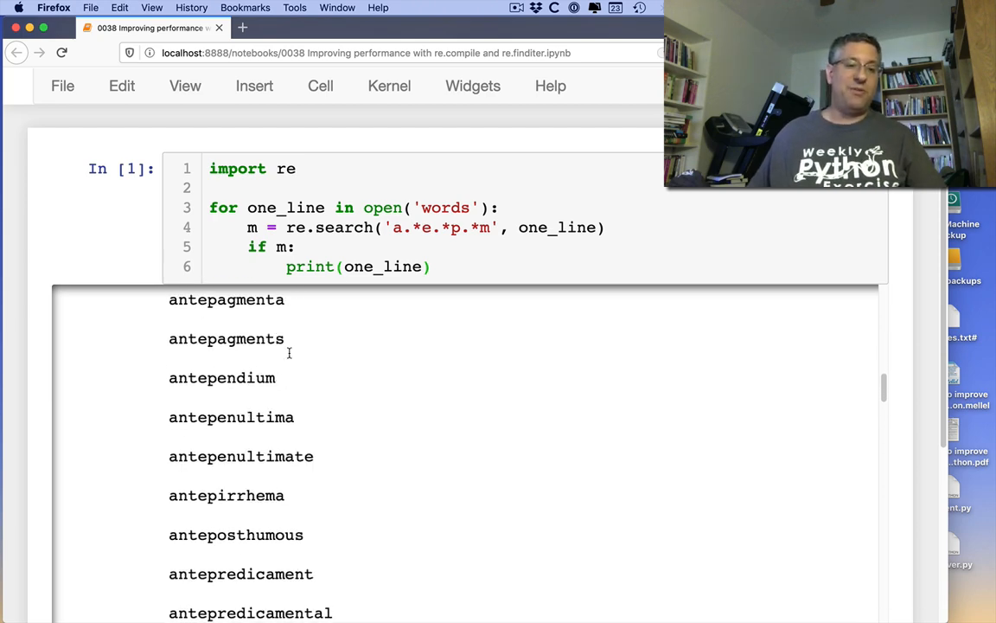
scroll(down, 3)
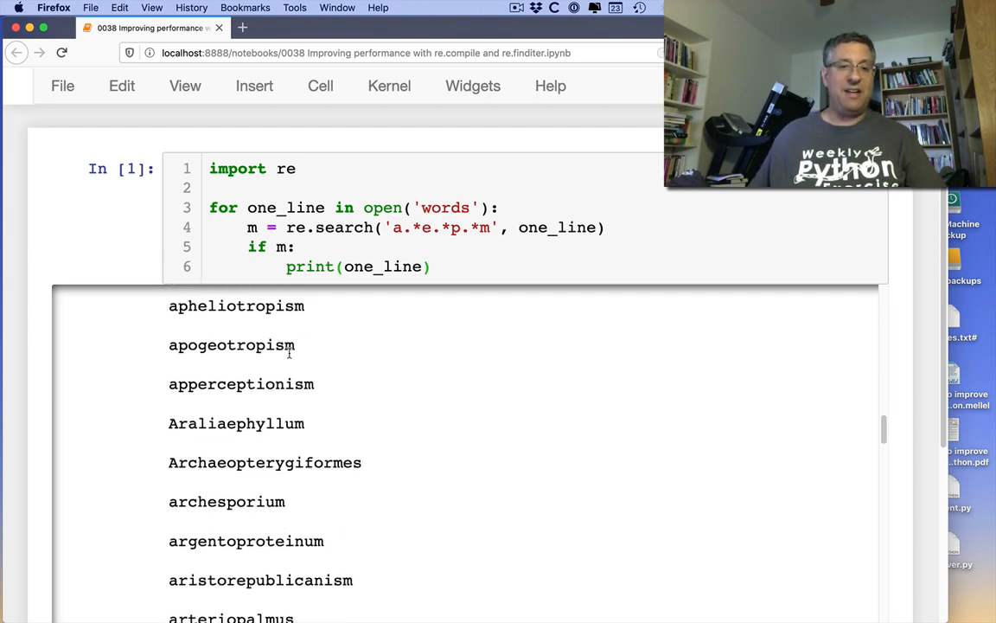
click(424, 267)
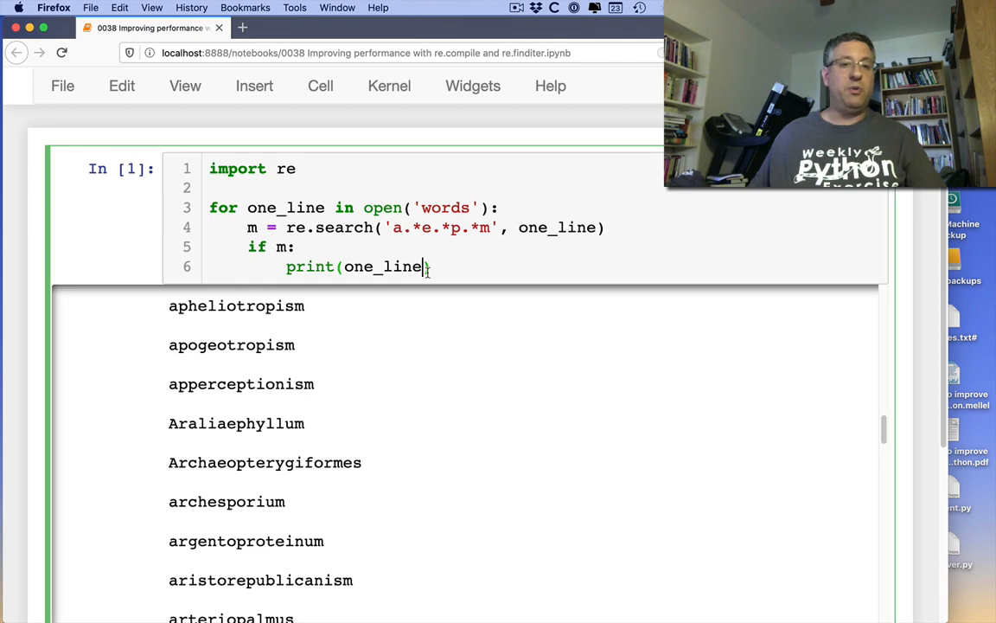
- Rerun the search cell and scroll through its list of matching words
key(shift+Return)
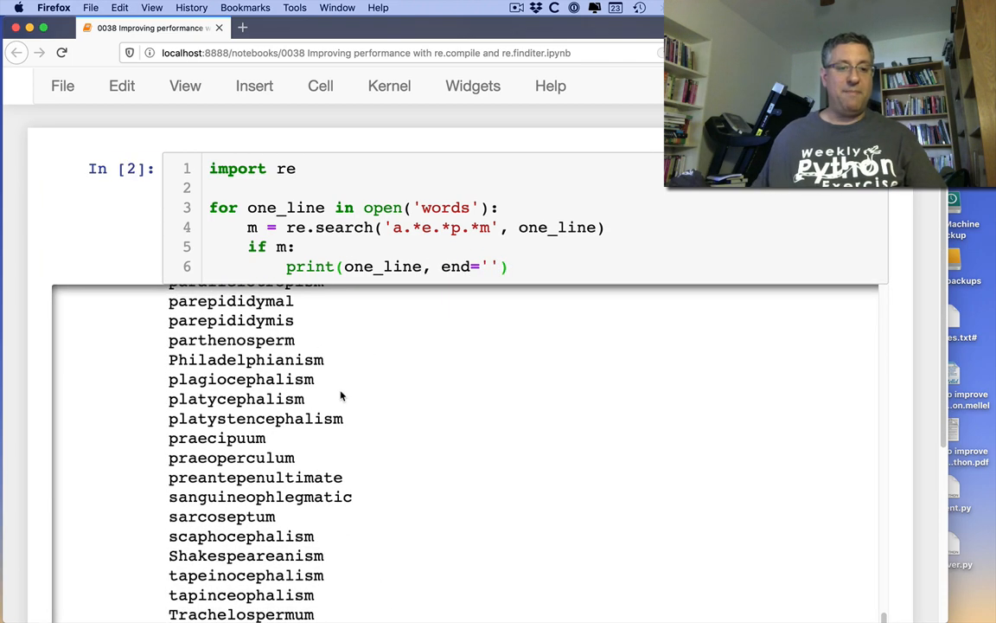
scroll(down, 3)
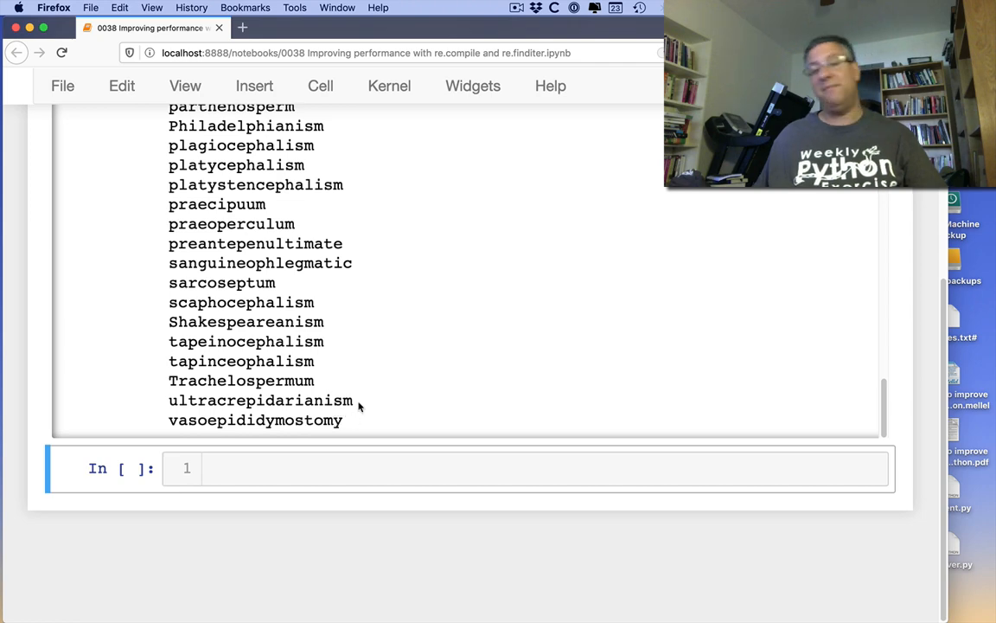
scroll(up, 3)
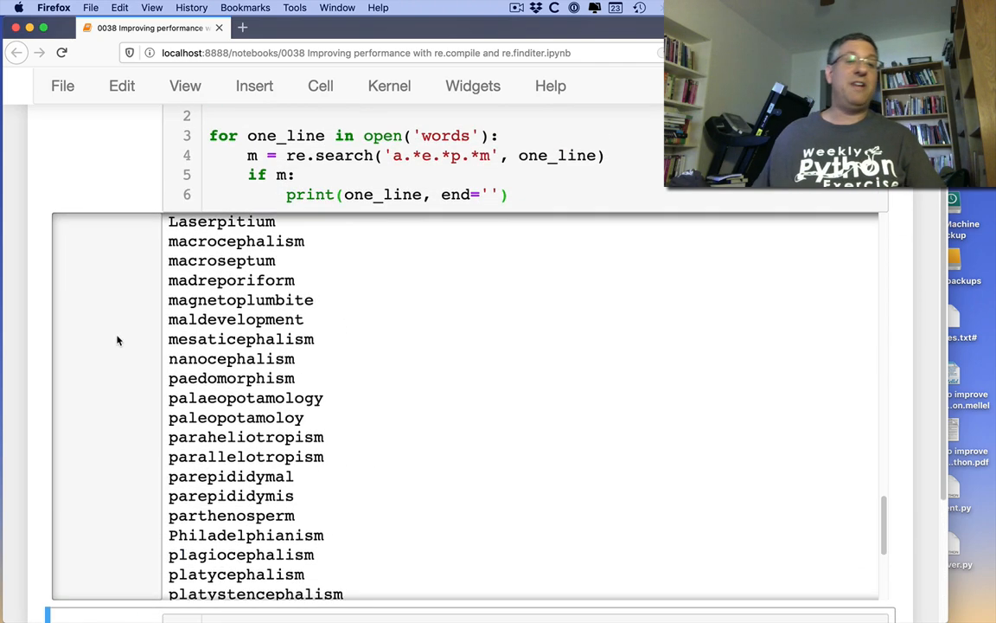
scroll(up, 3)
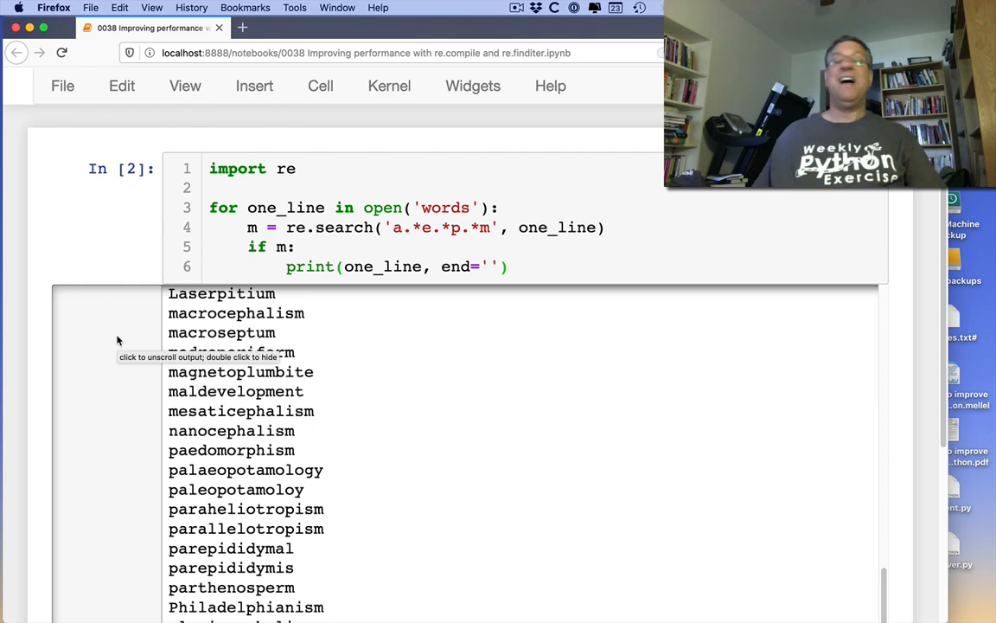
mouse_move(135, 253)
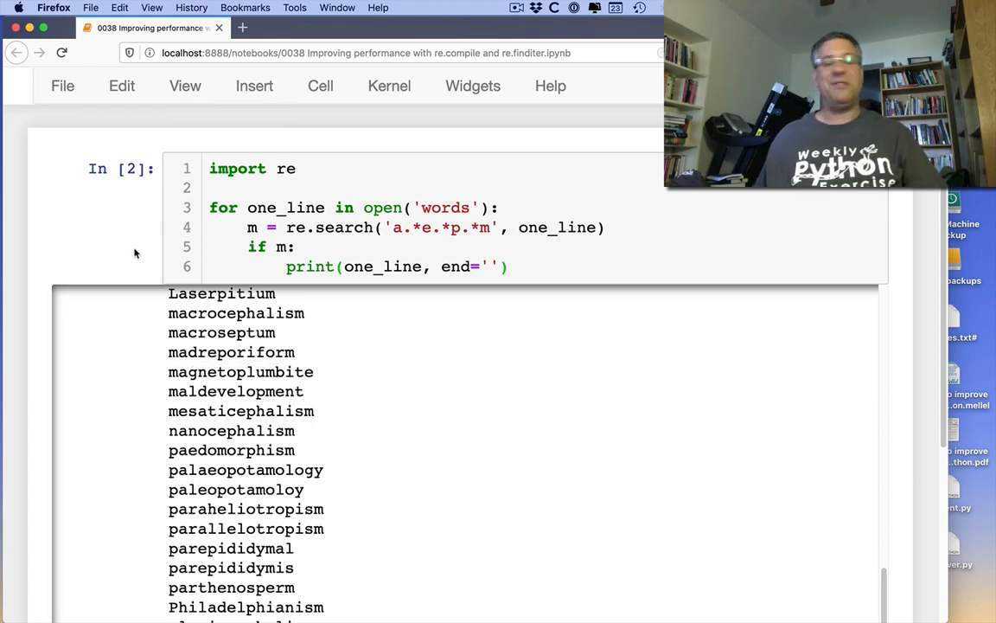
mouse_move(195, 245)
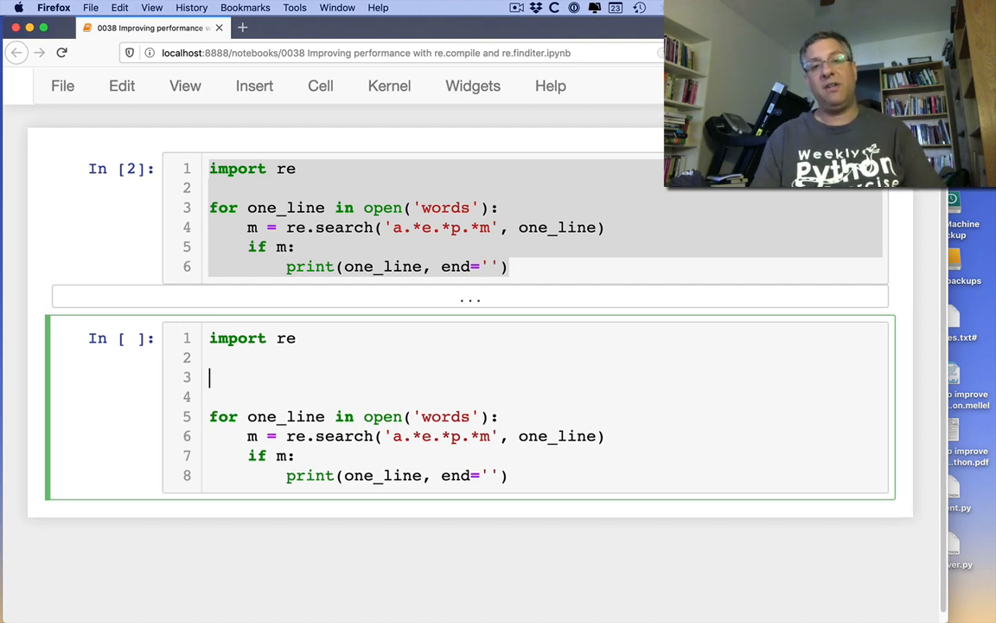
- Compile 'a.*e.*p.*m' as ro, switch the loop to ro.search(one_line), and run it
text(ro =)
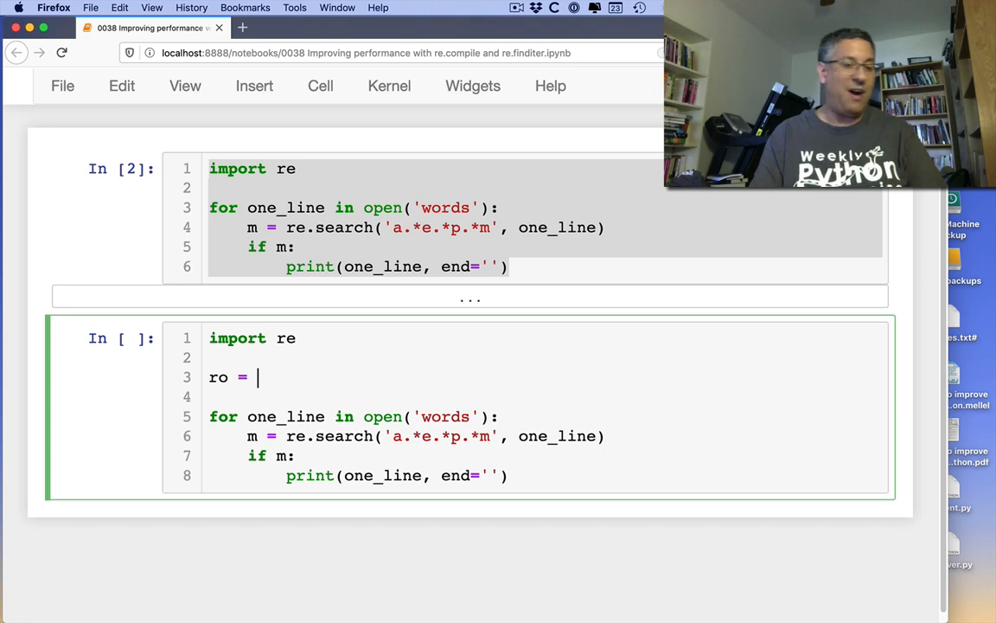
text(re.compil)
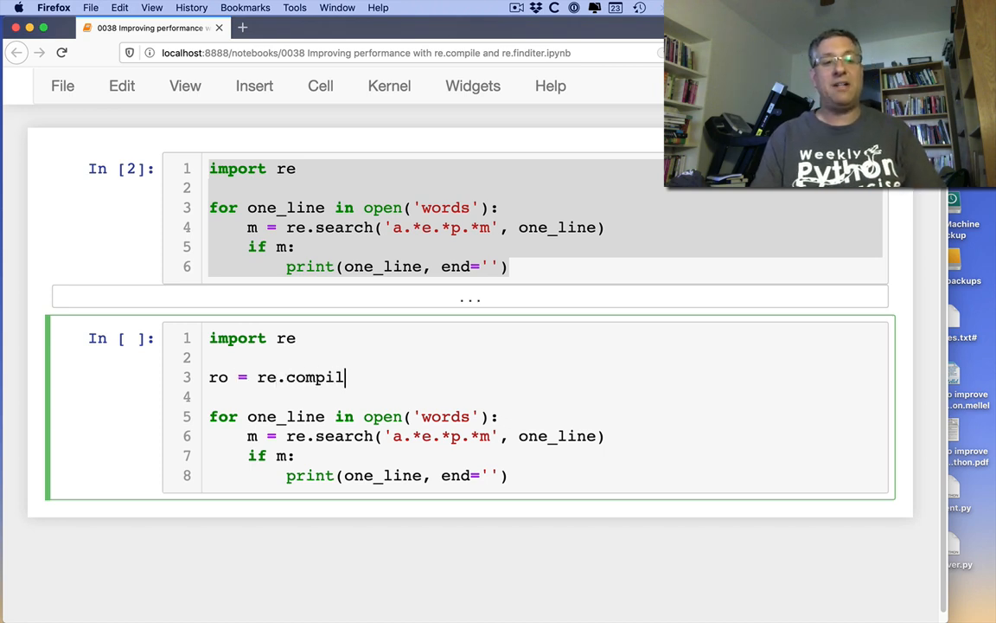
text(e('a.*e.*p.*m)
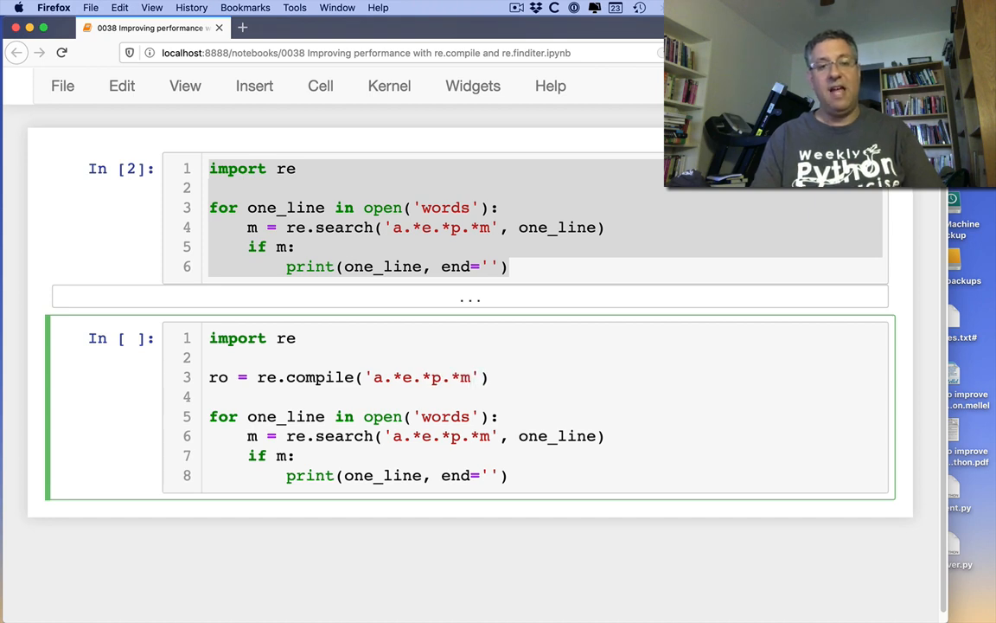
click(210, 436)
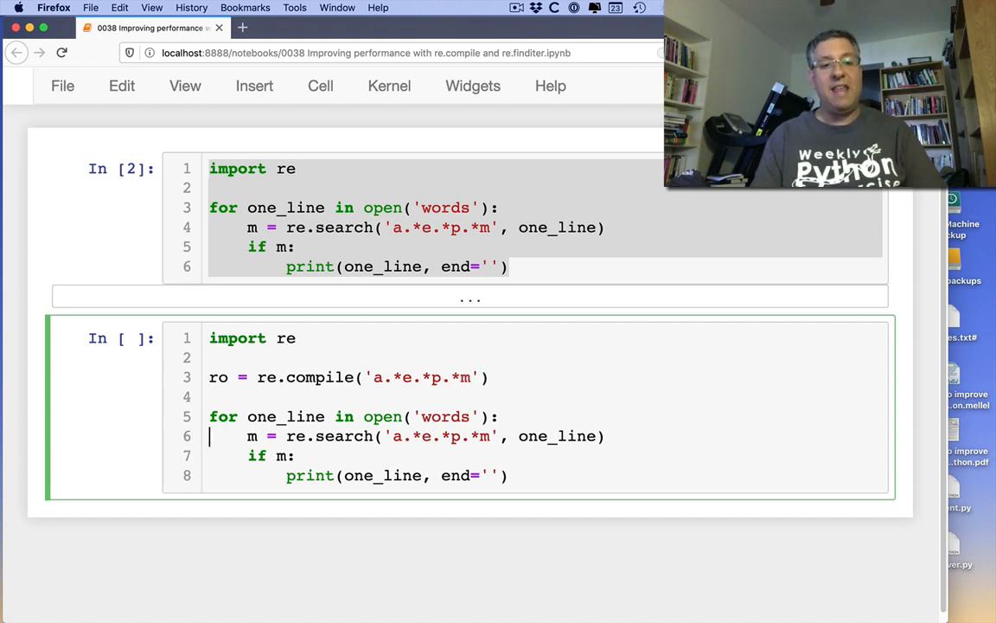
text(ro)
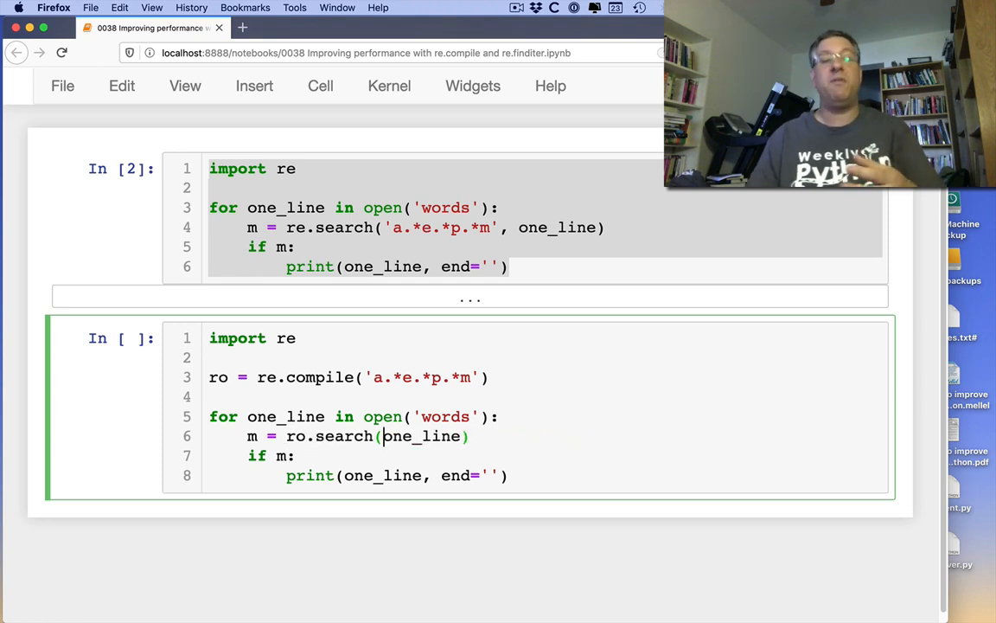
key(shift+Return)
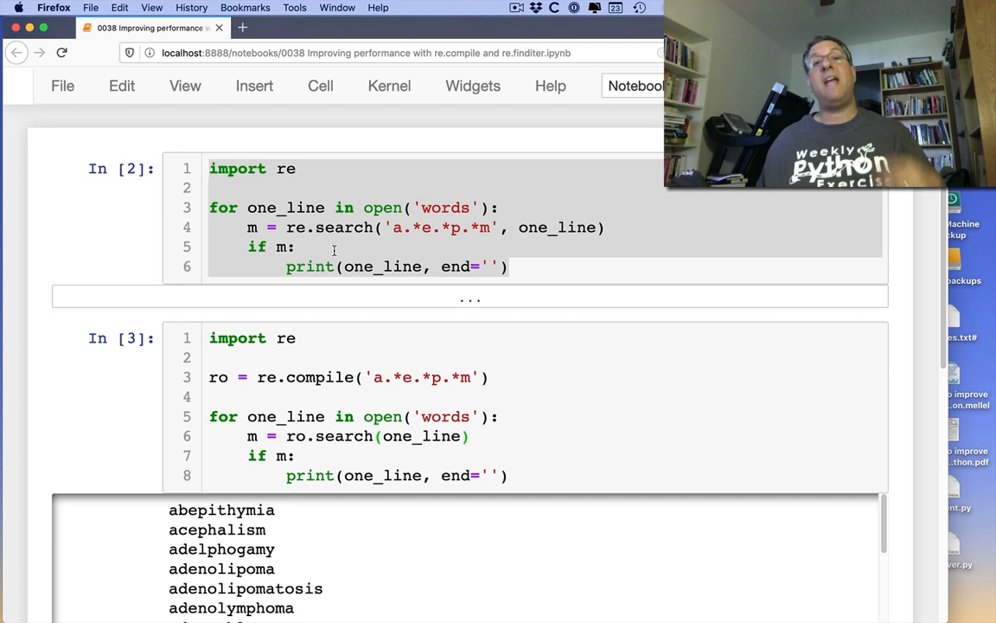
- Select the original search cell, then the compiled-pattern cell In[3]
click(333, 247)
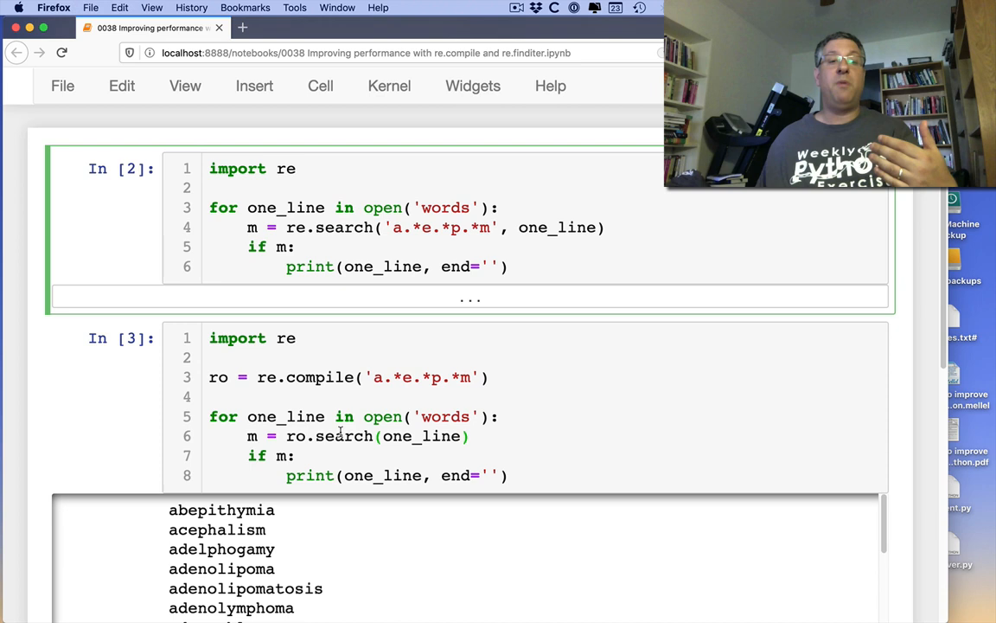
click(298, 247)
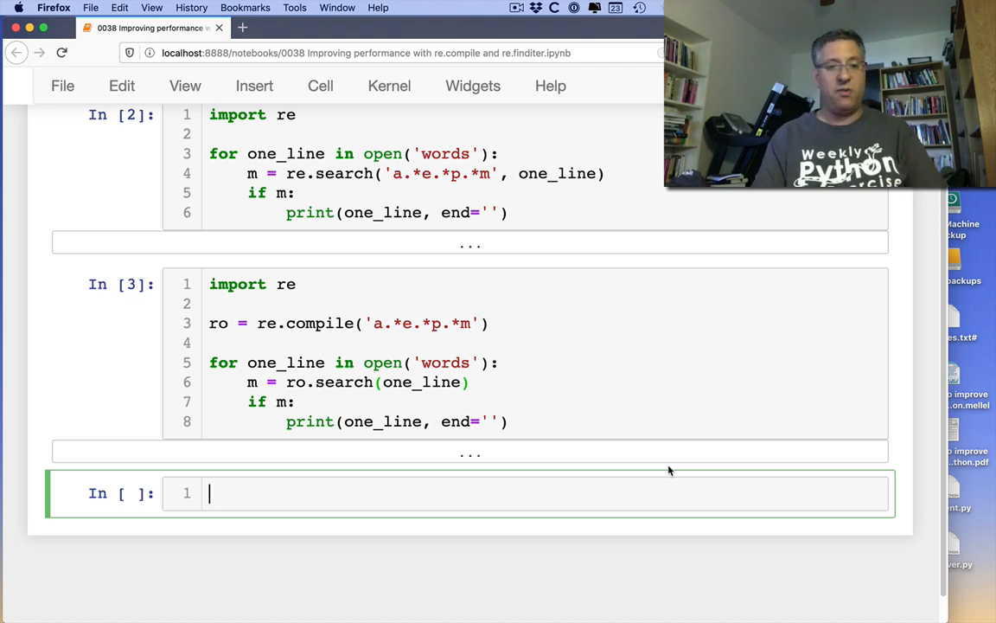
- Read the whole 'words' file into the string words with open('words').read() and run it
text(words)
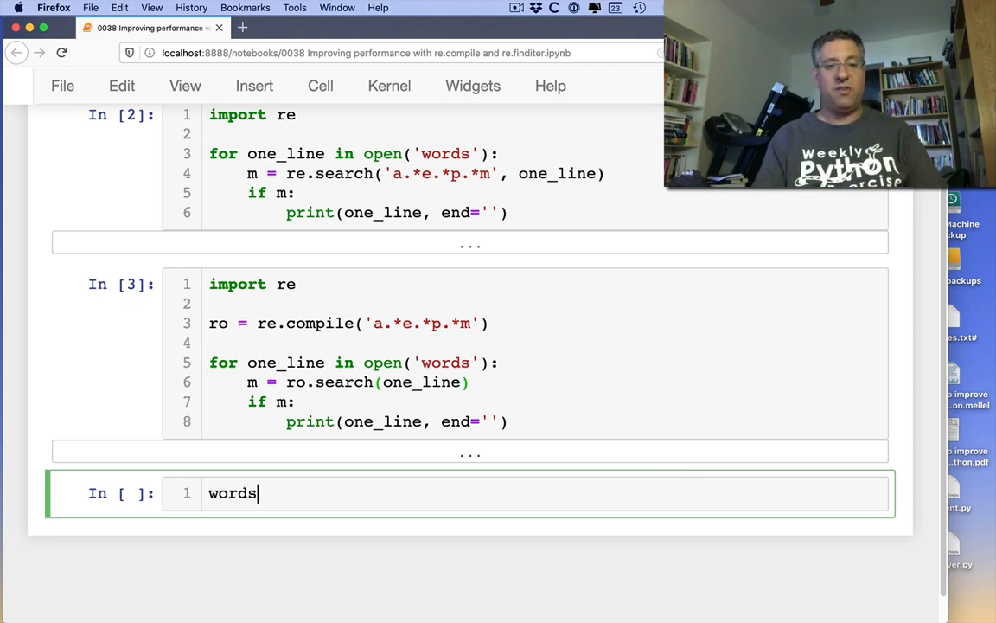
text(= open('wor')
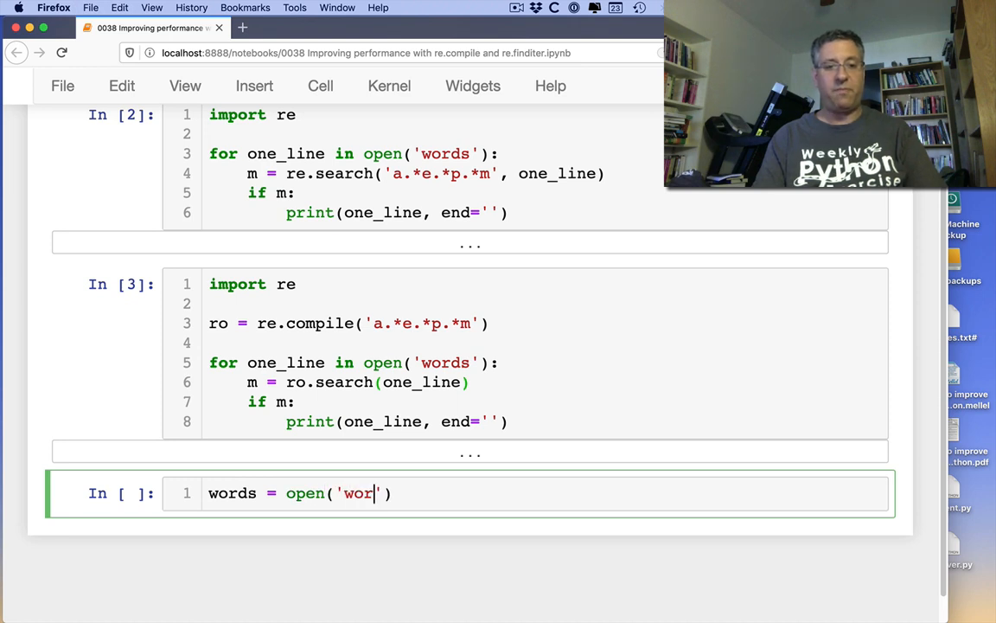
text(ds').read())
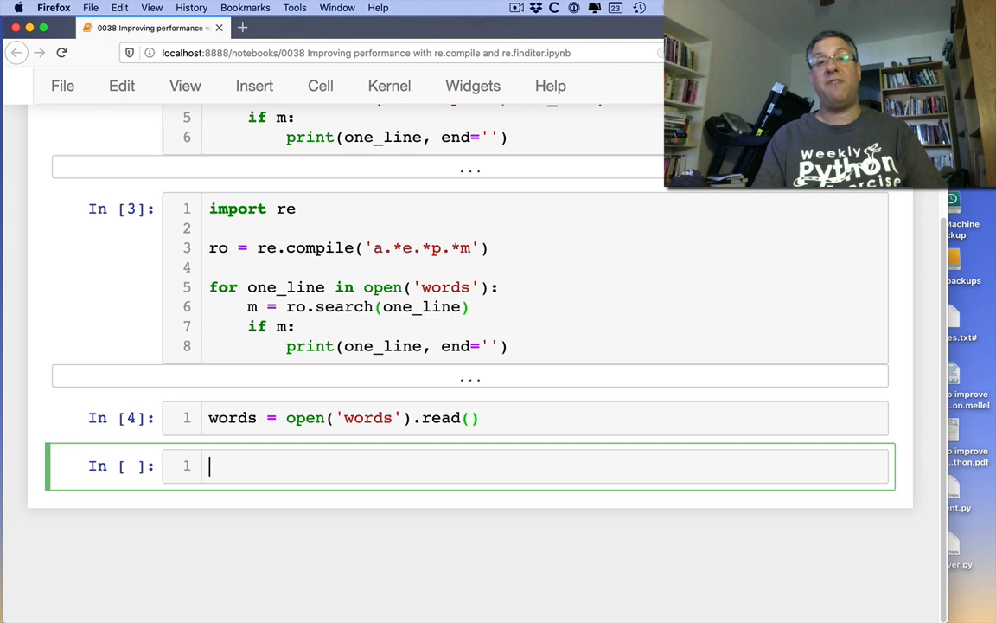
key(shift+Return)
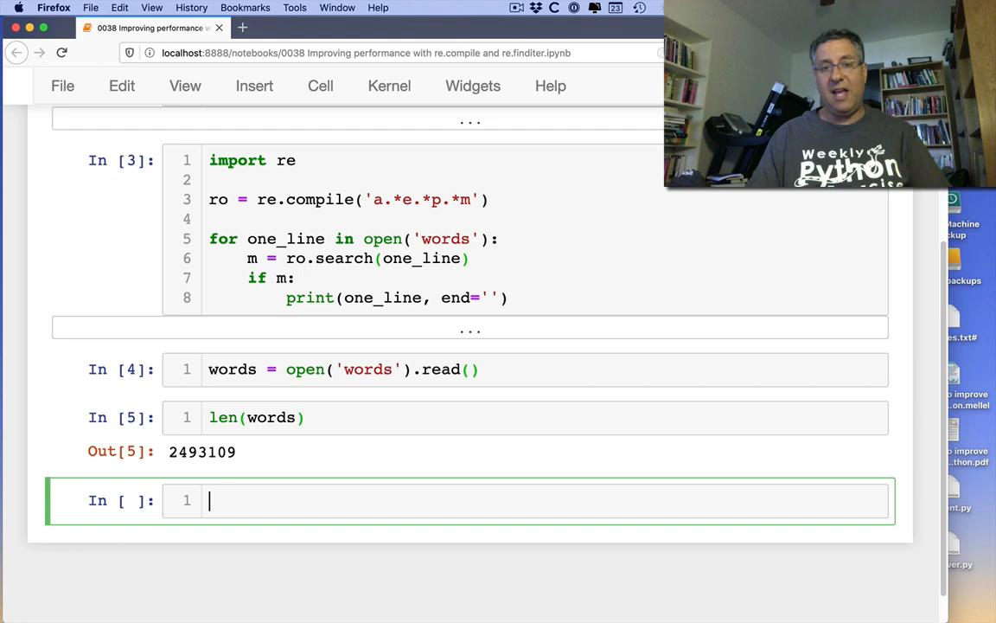
- Run re.findall('a.*e.*p.*m', words) to list every match in the file text
text(re.)
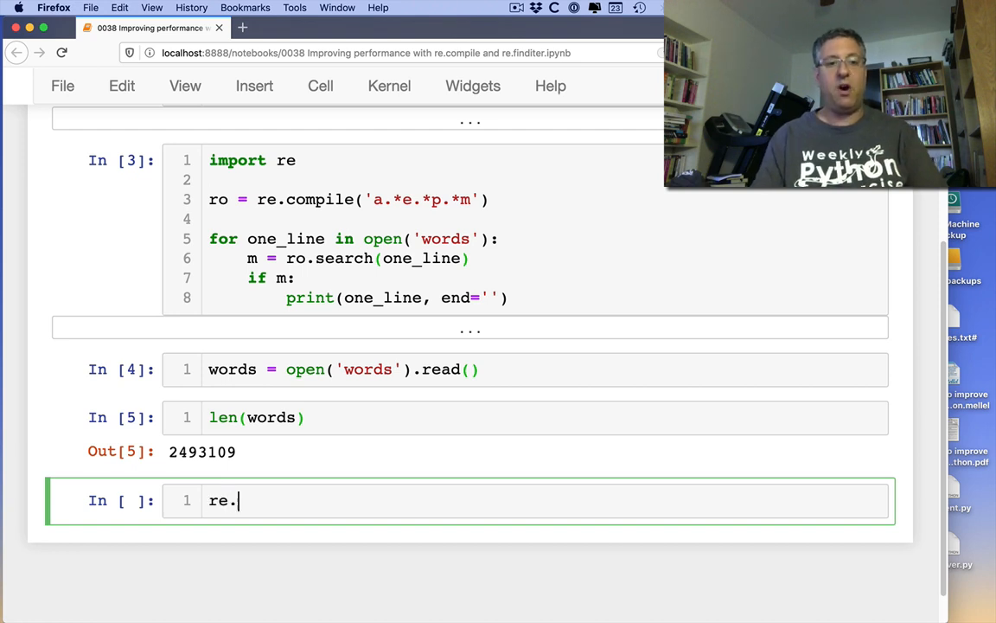
text(findall(''))
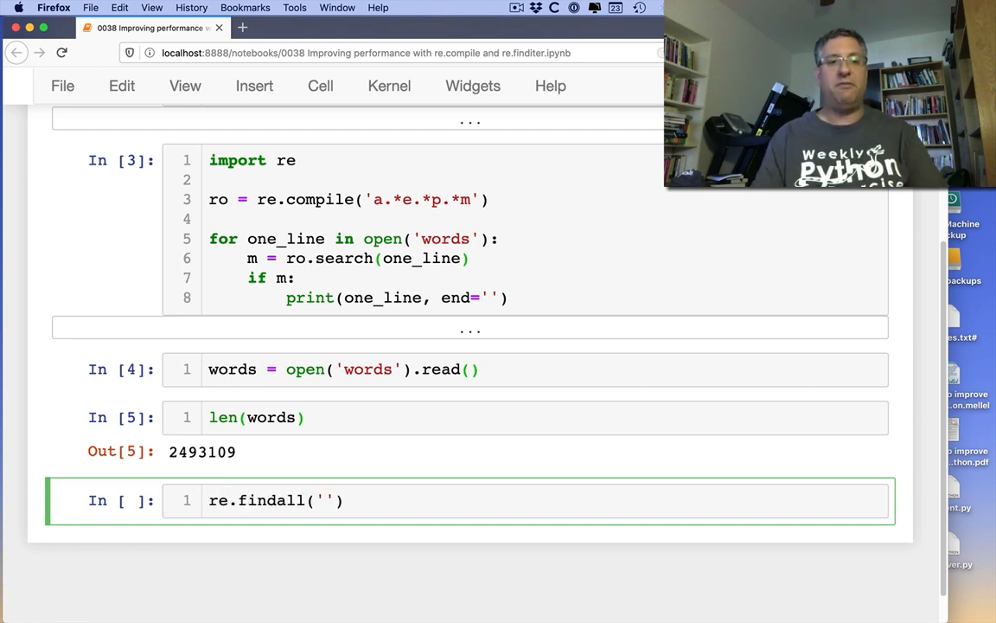
text(a.*e.)
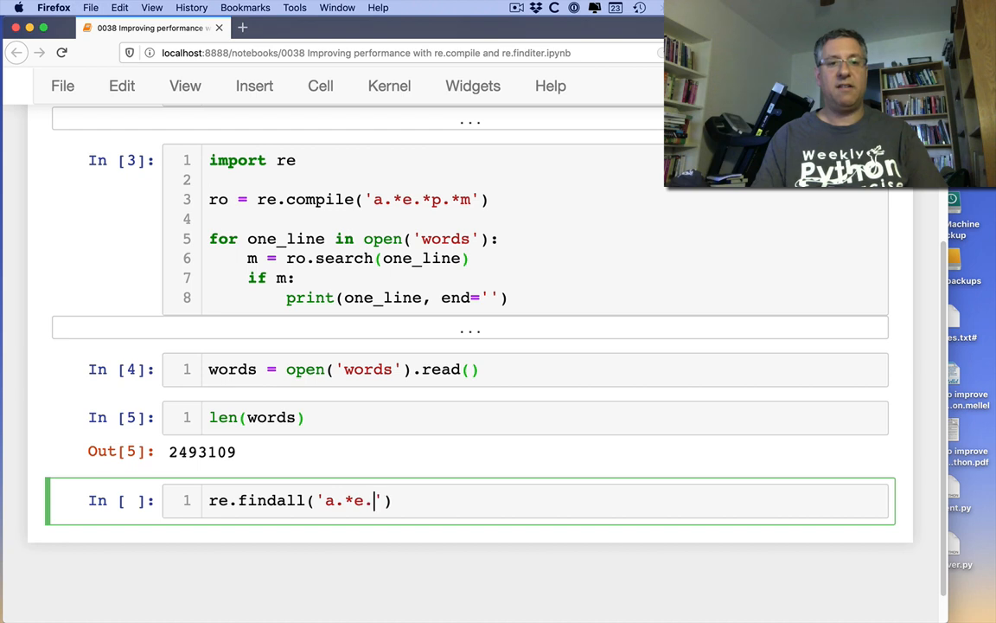
text(p.*m)
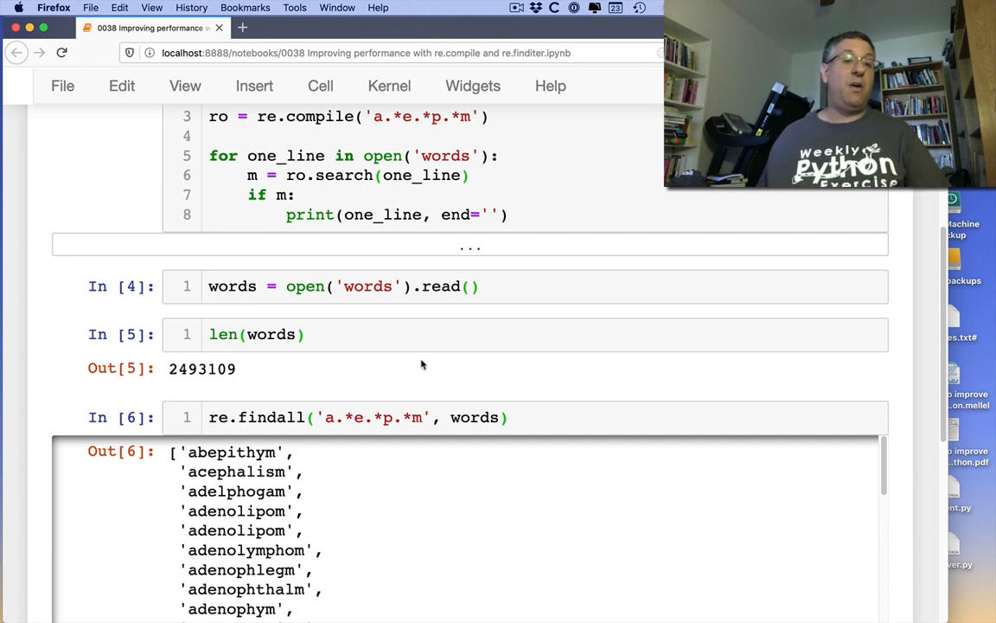
mouse_move(219, 410)
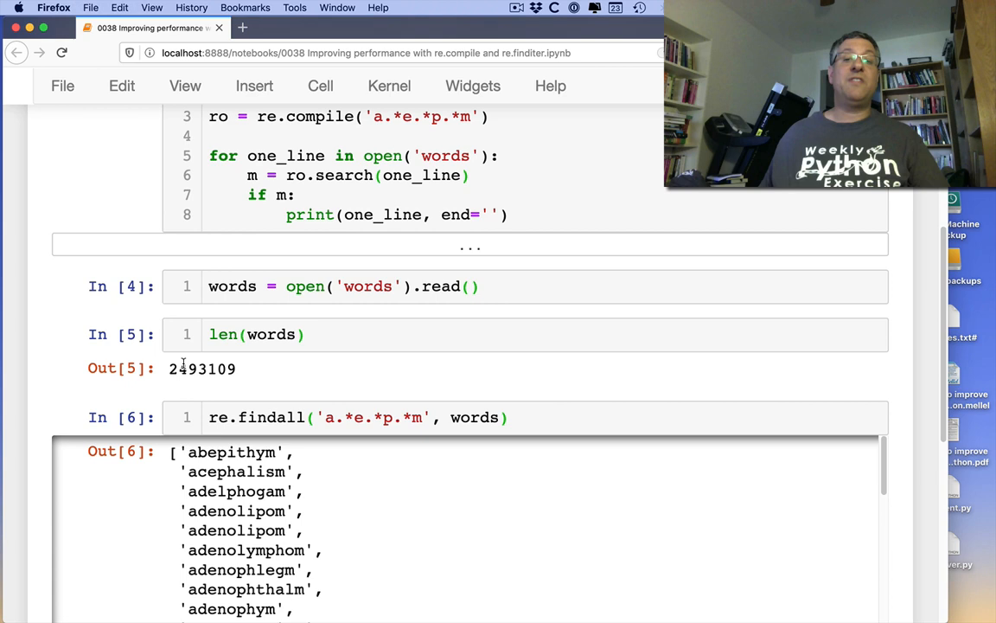
scroll(down, 3)
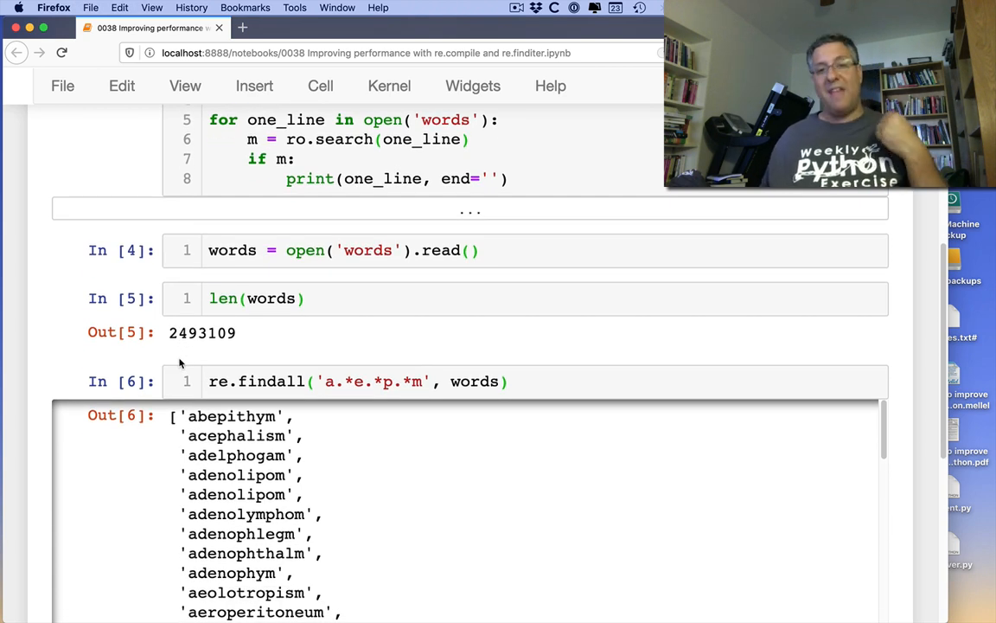
mouse_move(221, 370)
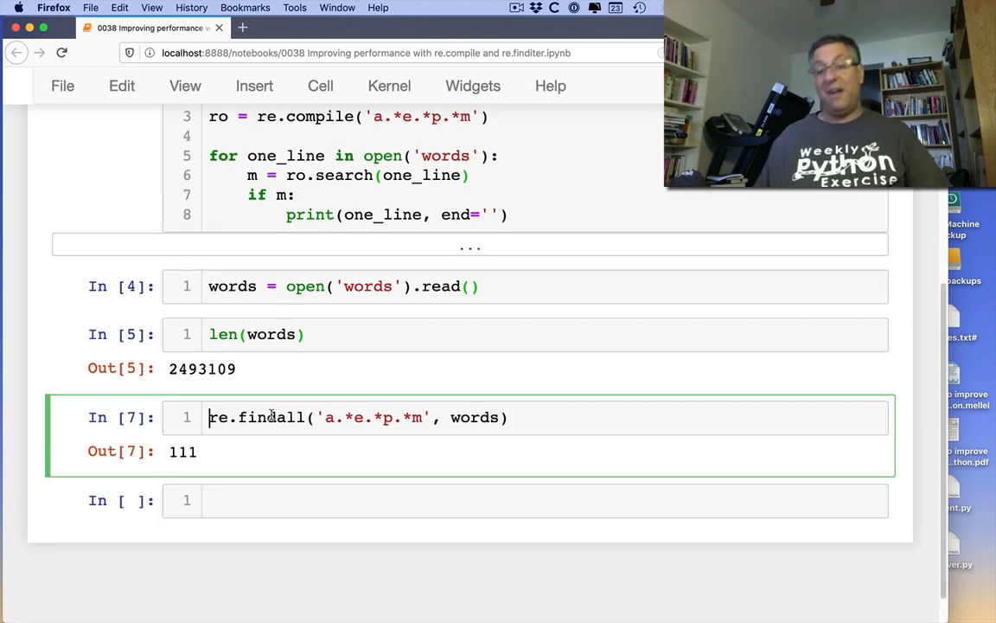
key(shift+Return)
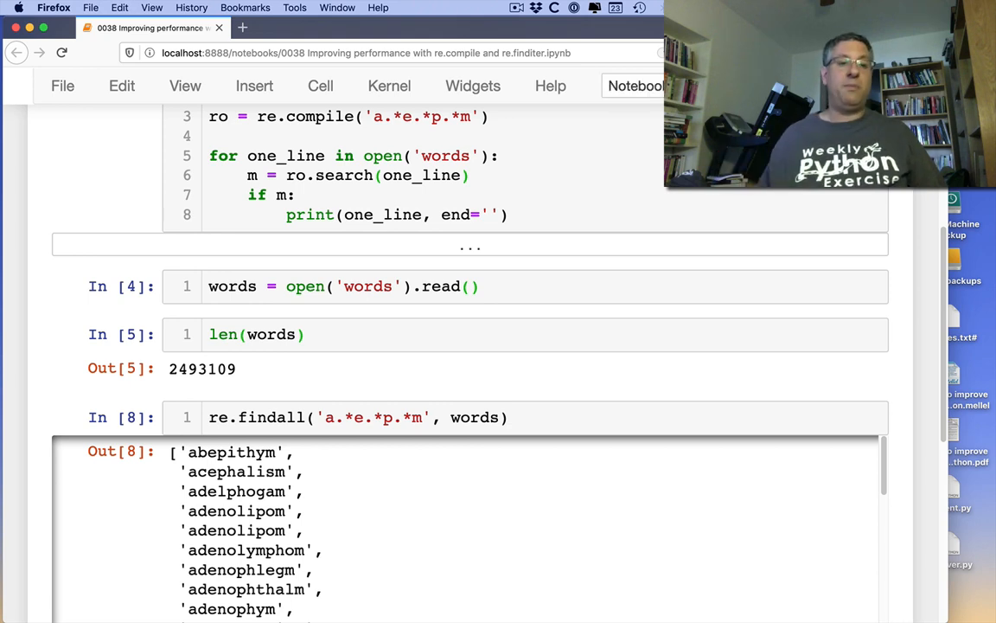
- Change findall to finditer and run it, returning a callable_iterator
click(307, 417)
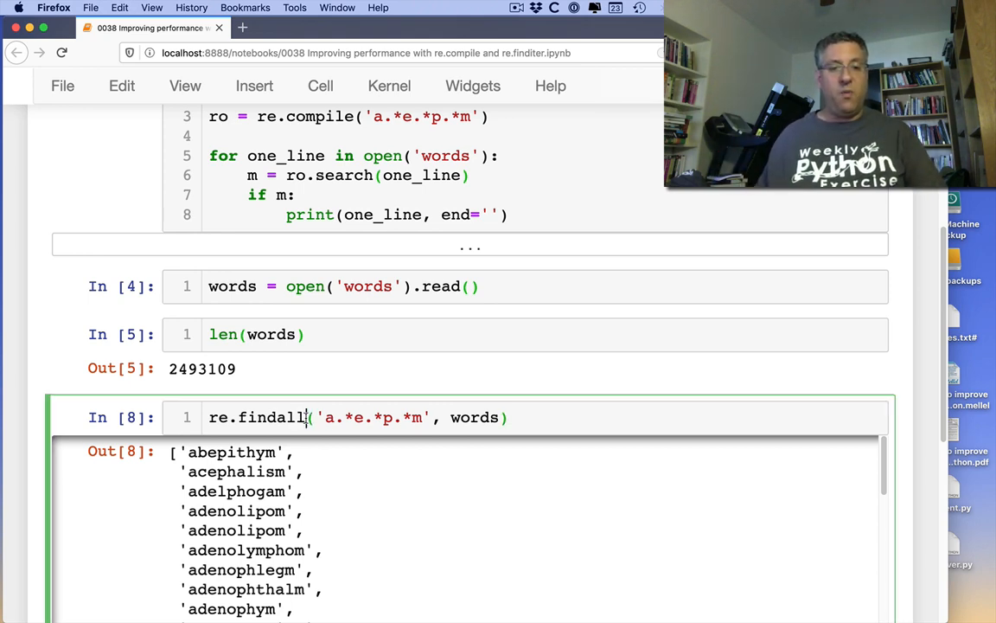
text(iter)
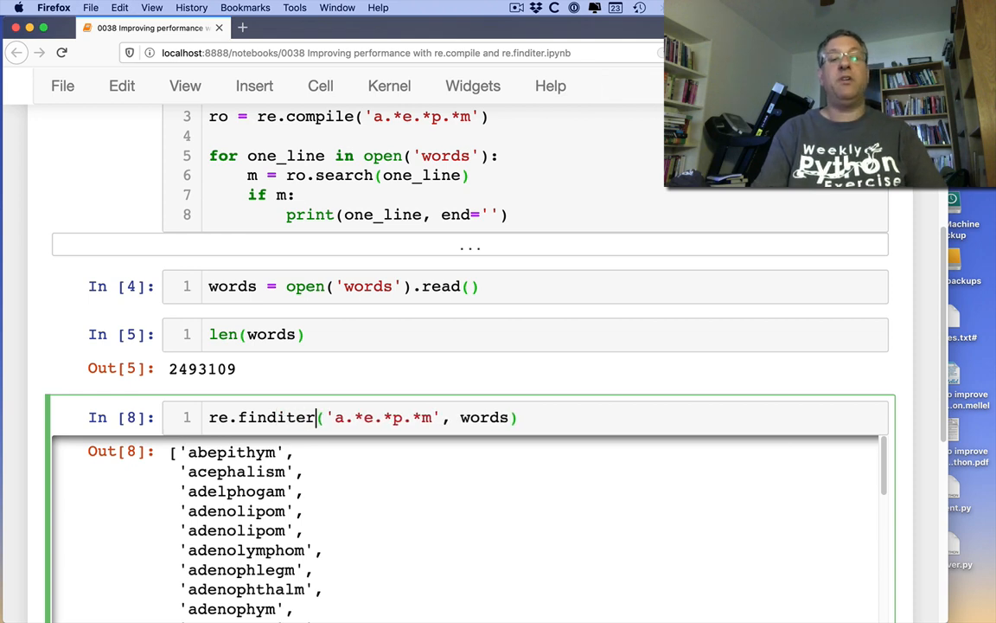
key(shift+Return)
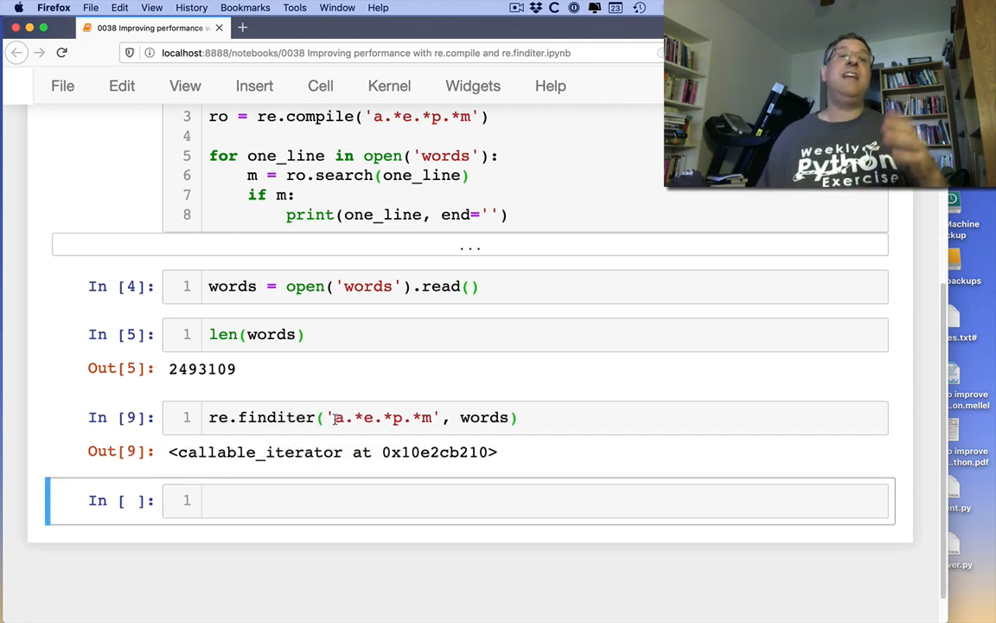